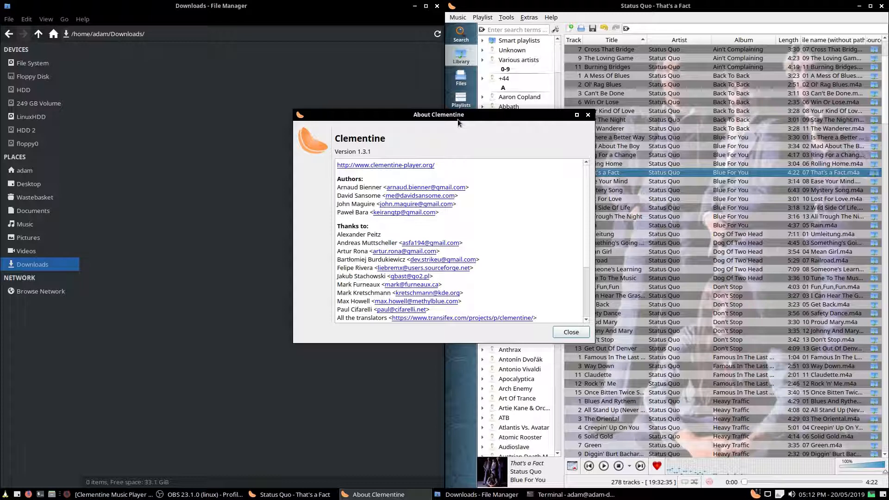
# Close the About Clementine 1.3.1 window, leaving the library and playlist visible.
pyautogui.click(571, 332)
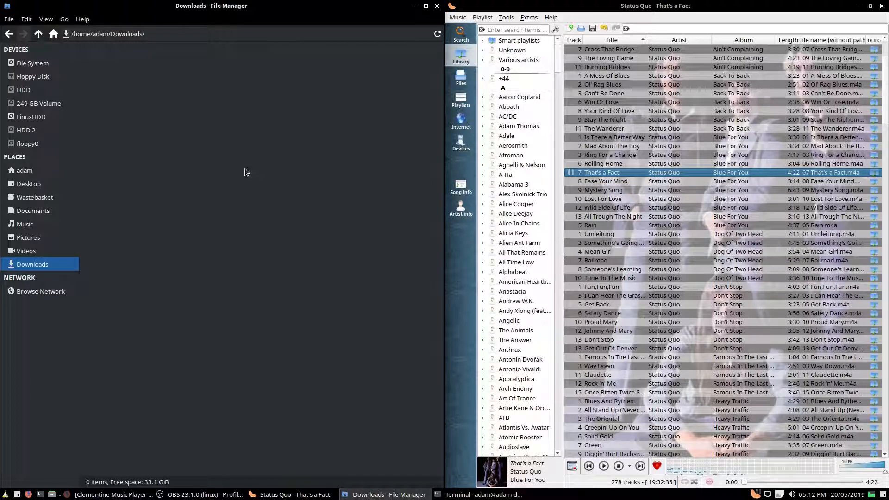
pyautogui.moveTo(694, 17)
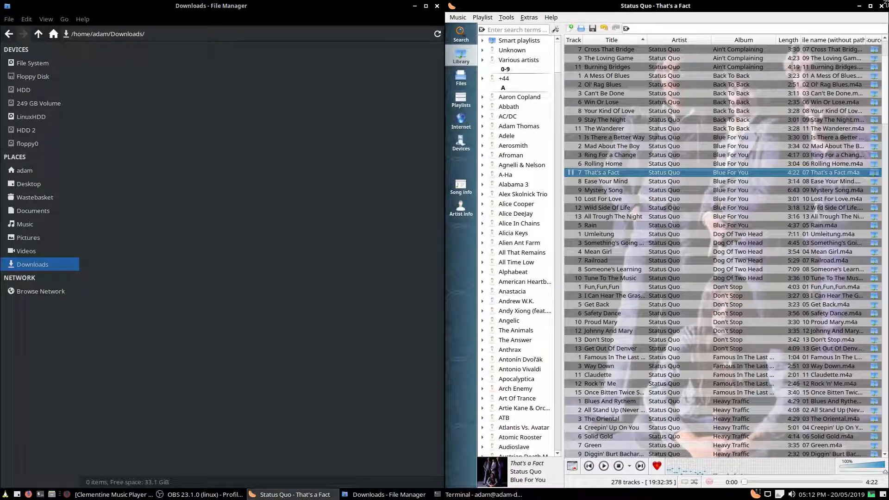
# In the terminal, run 'sudo apt install qt5ct qt5-style-plugins'.
pyautogui.click(387, 495)
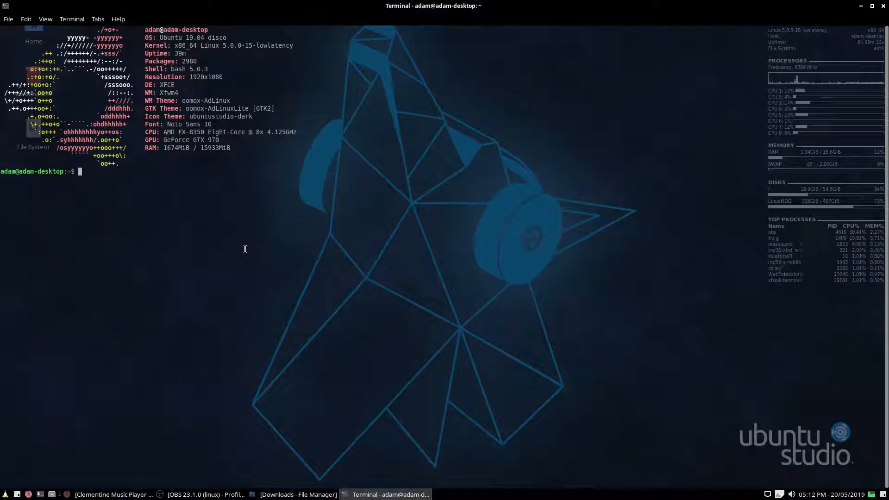
pyautogui.write('sudo apt install qt5ct qt5-style-plugins')
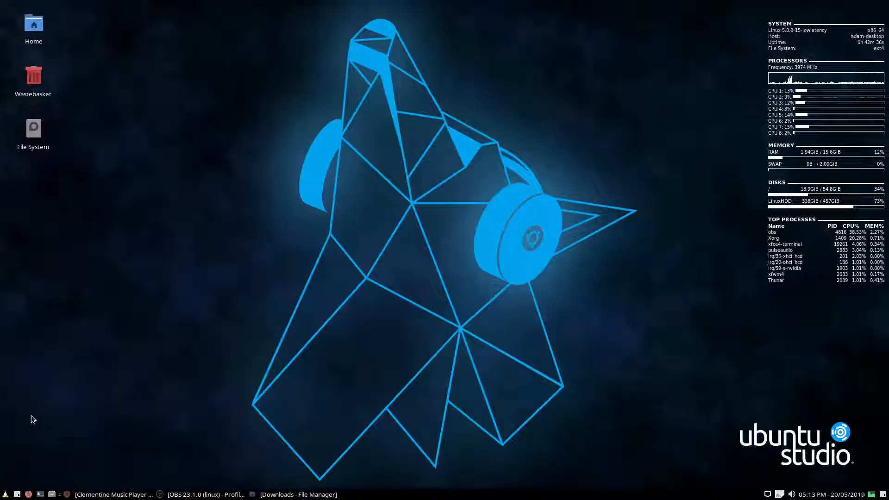
# Set the qt5ct style to gtk2 and standard dialogs to GTK2, then relaunch Clementine.
pyautogui.click(5, 493)
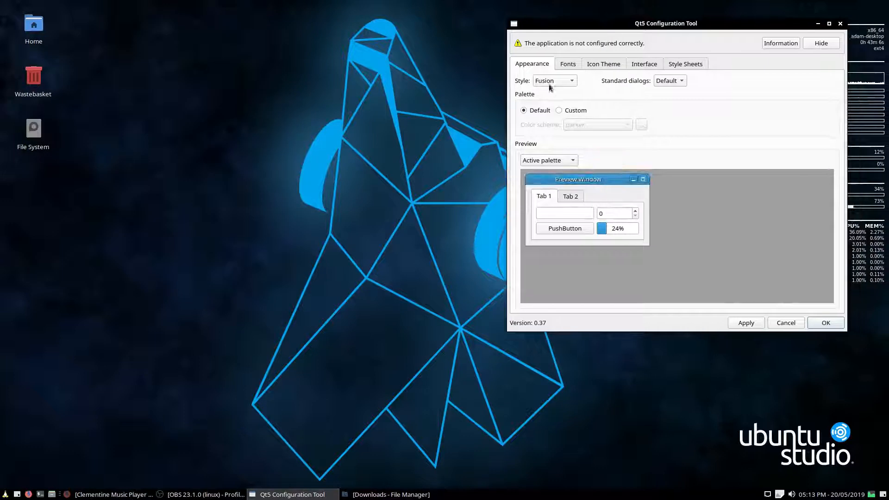
pyautogui.click(569, 80)
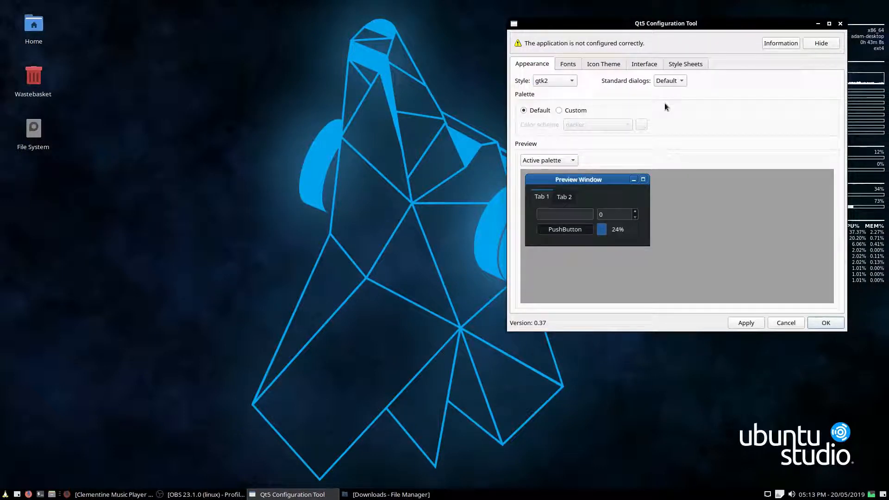
pyautogui.click(669, 81)
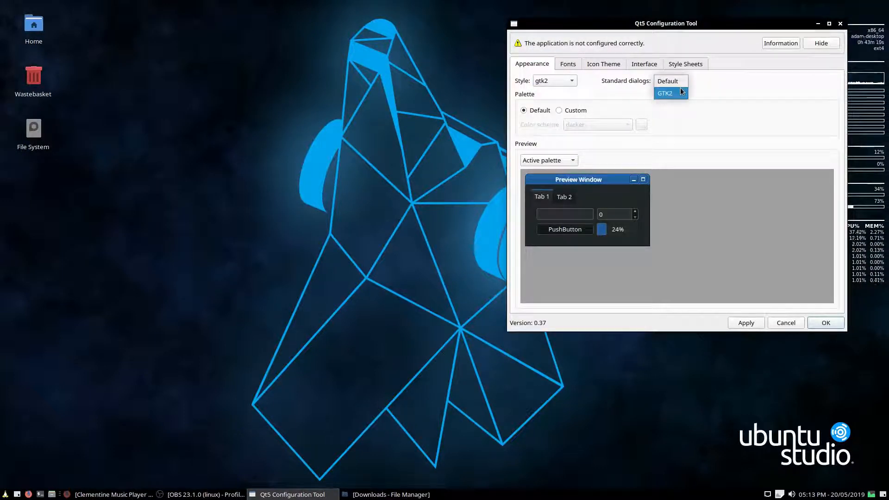
pyautogui.click(664, 93)
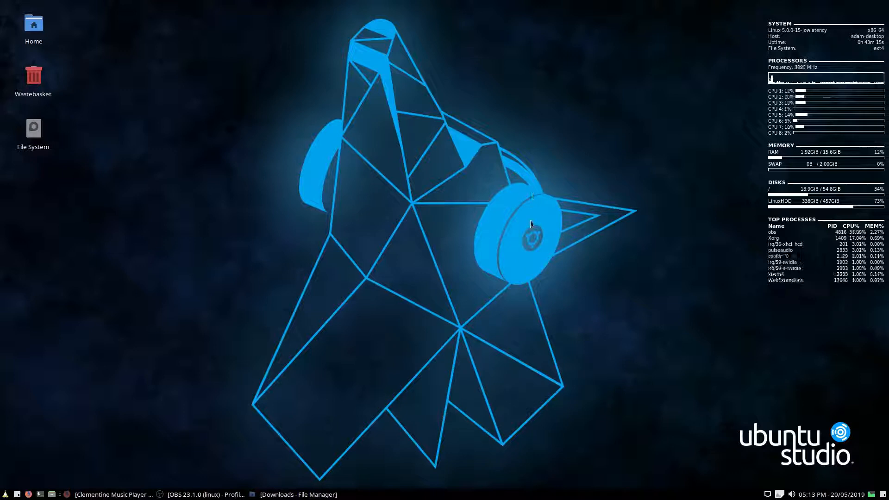
pyautogui.moveTo(142, 356)
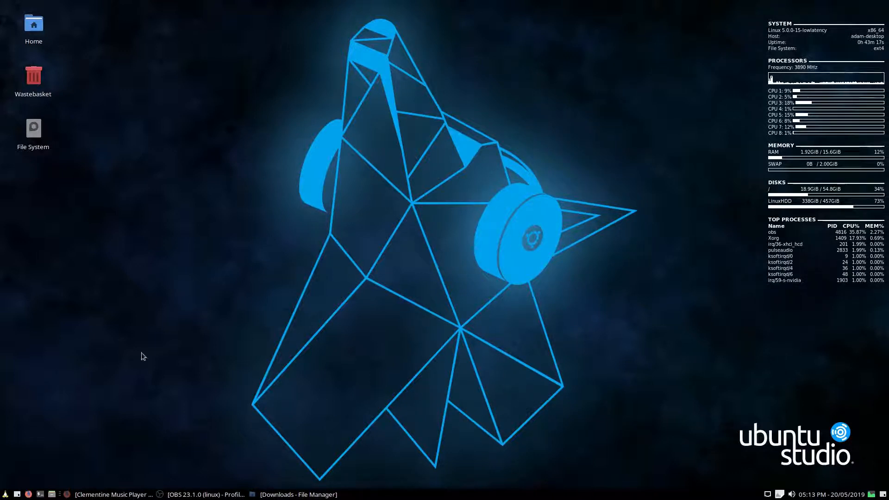
pyautogui.moveTo(53, 253)
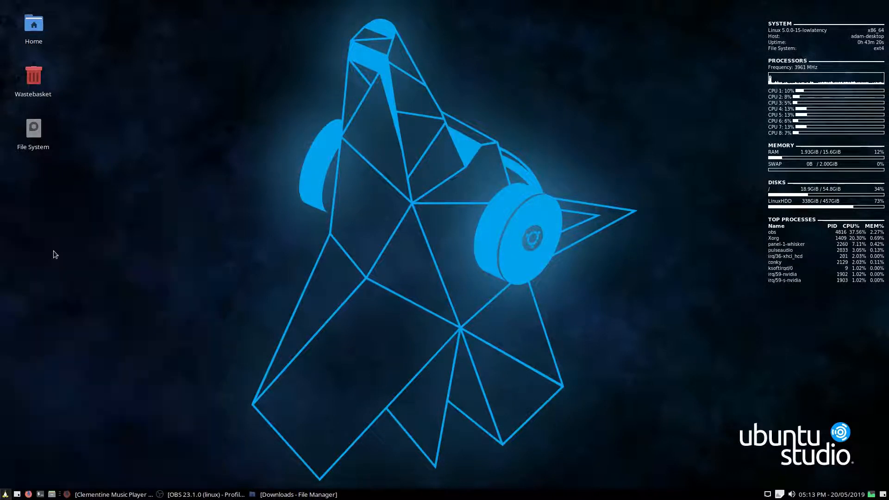
pyautogui.click(116, 494)
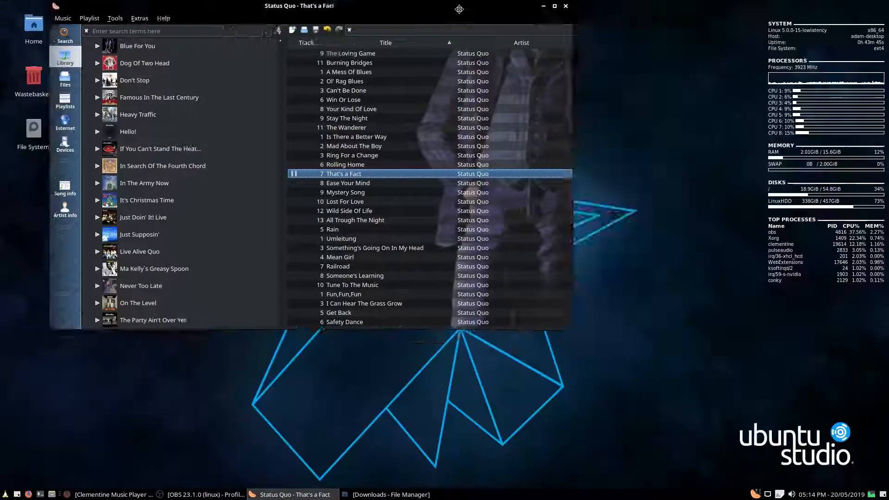
pyautogui.click(389, 494)
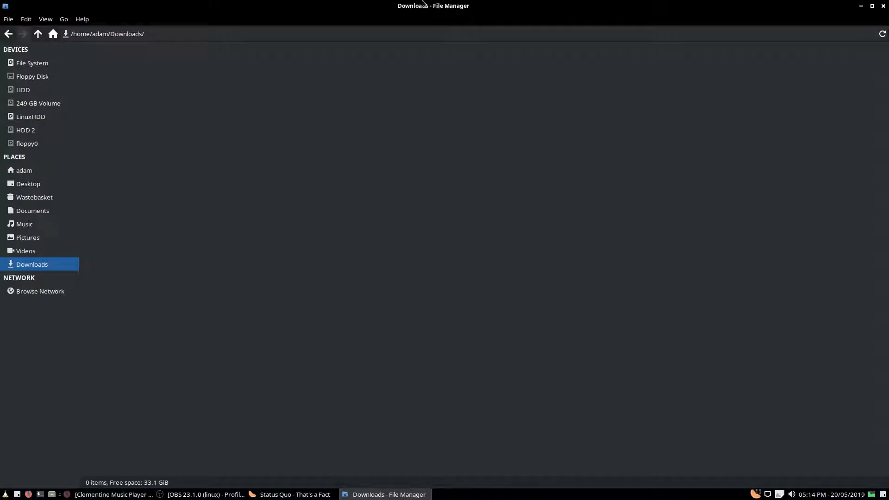